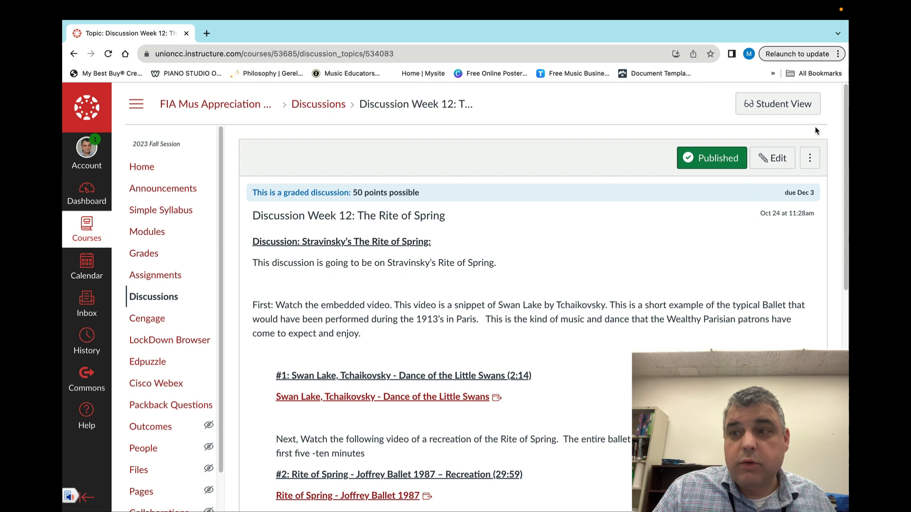
{"action": "scroll", "scroll_direction": "down", "scroll_amount": 3}
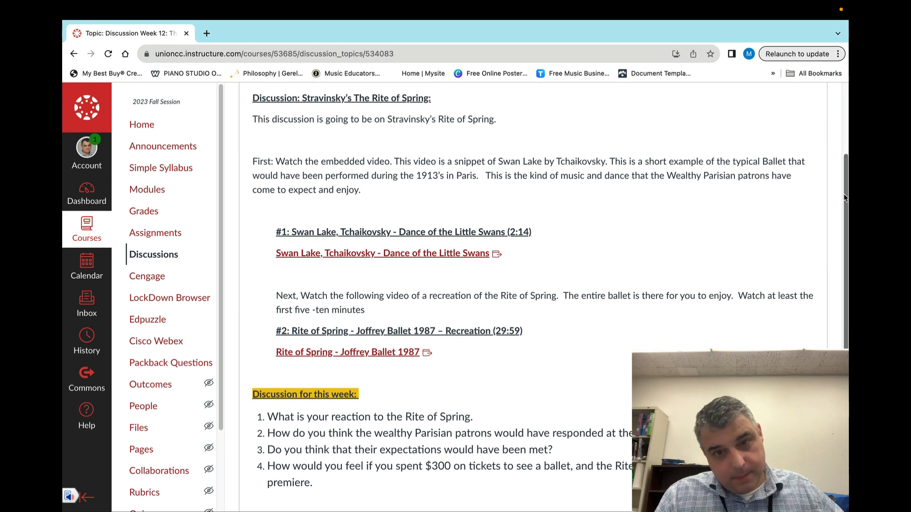
{"action": "mouse_move", "coordinate": [766, 222]}
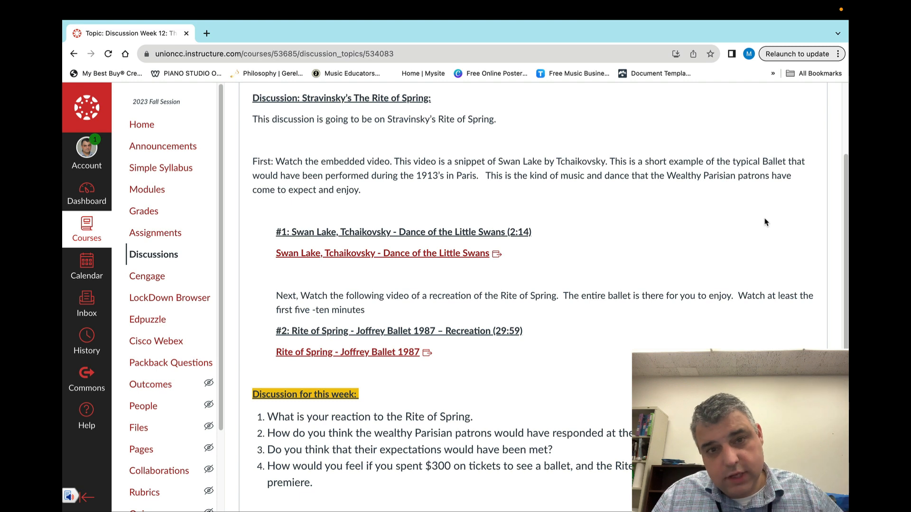
{"action": "mouse_move", "coordinate": [289, 248]}
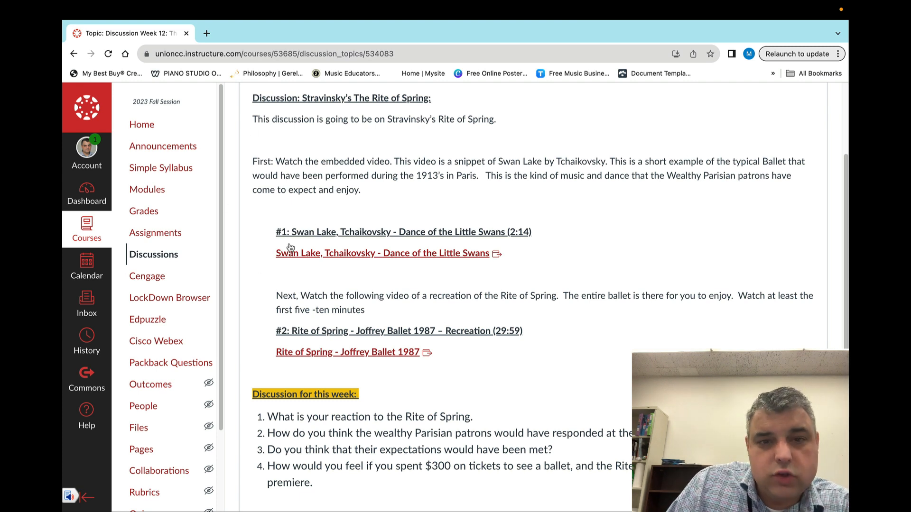
{"action": "mouse_move", "coordinate": [354, 235]}
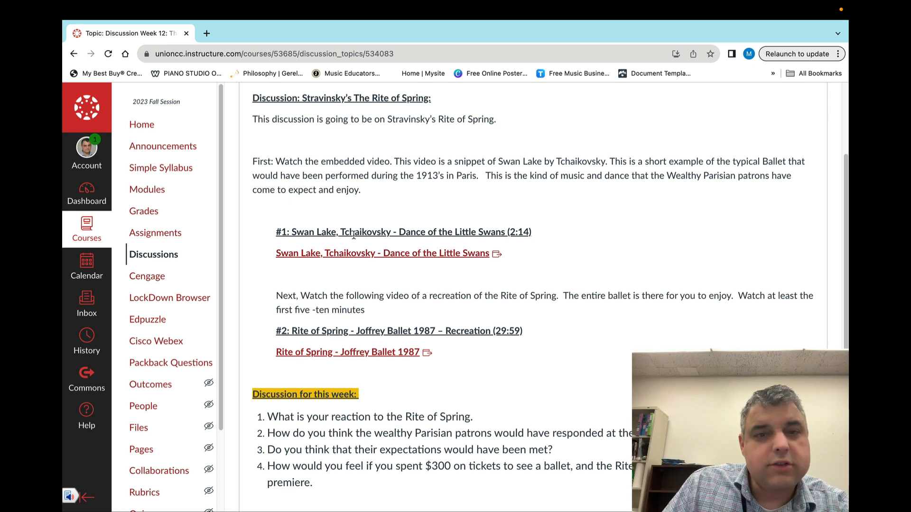
{"action": "mouse_move", "coordinate": [373, 268]}
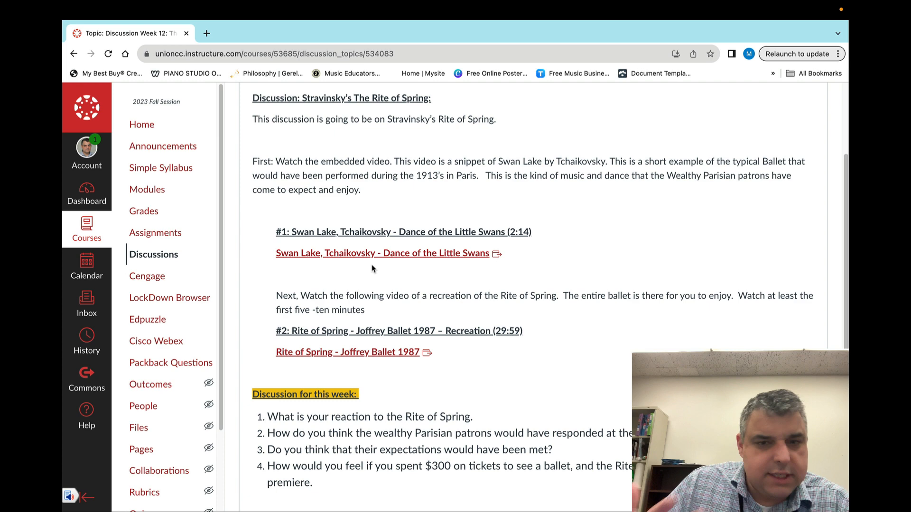
{"action": "mouse_move", "coordinate": [376, 333]}
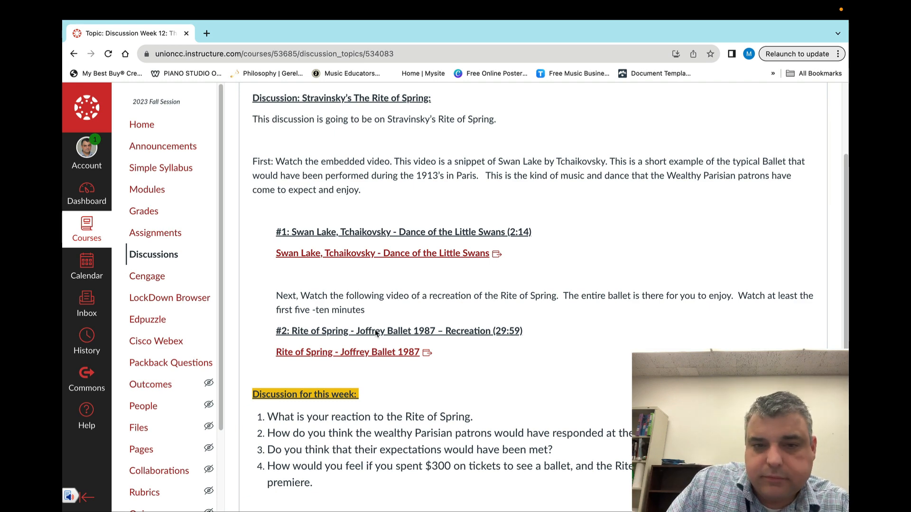
{"action": "scroll", "scroll_direction": "down", "scroll_amount": 3}
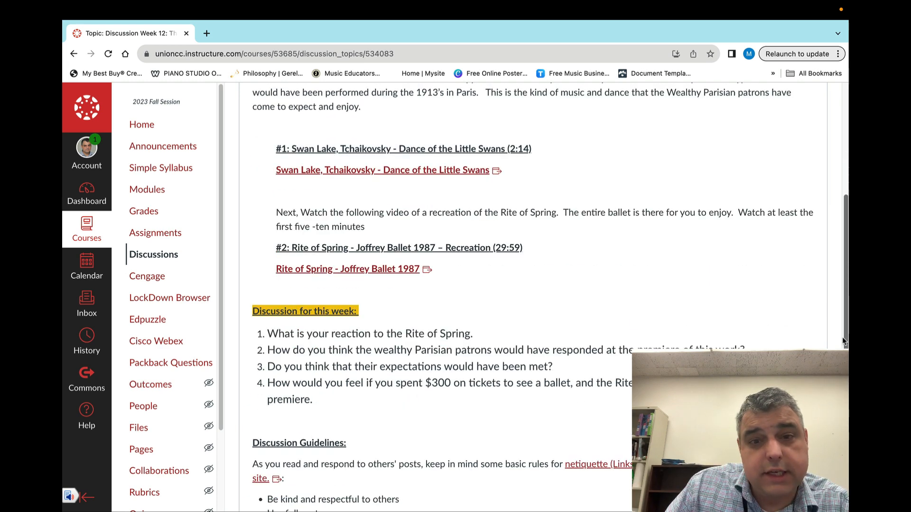
{"action": "scroll", "scroll_direction": "up", "scroll_amount": 3}
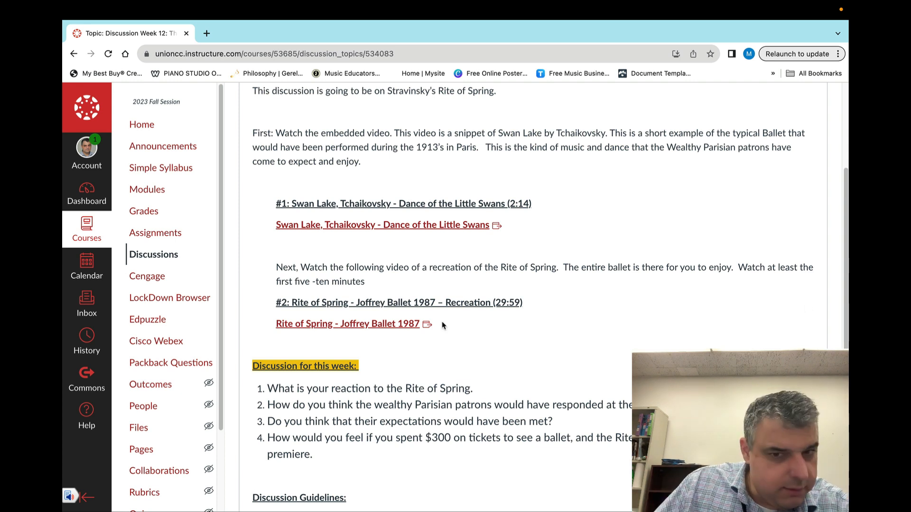
{"action": "mouse_move", "coordinate": [402, 296]}
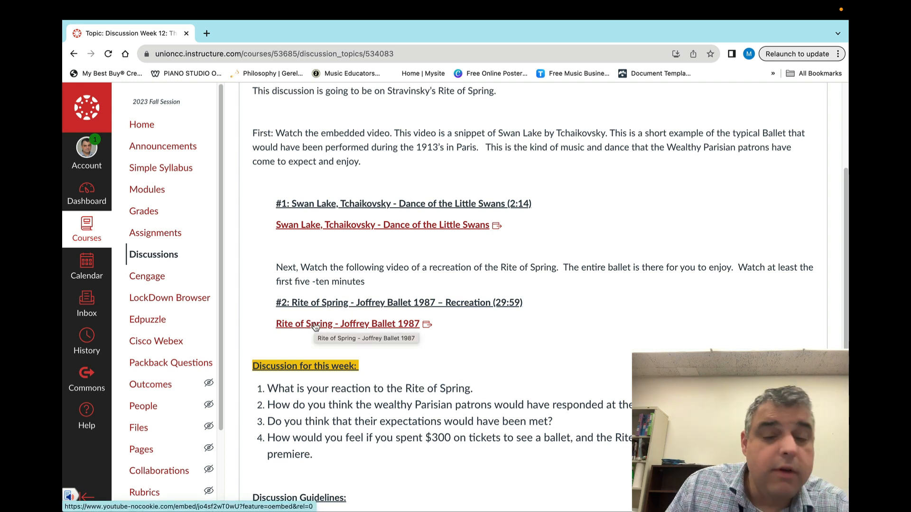
{"action": "mouse_move", "coordinate": [504, 329]}
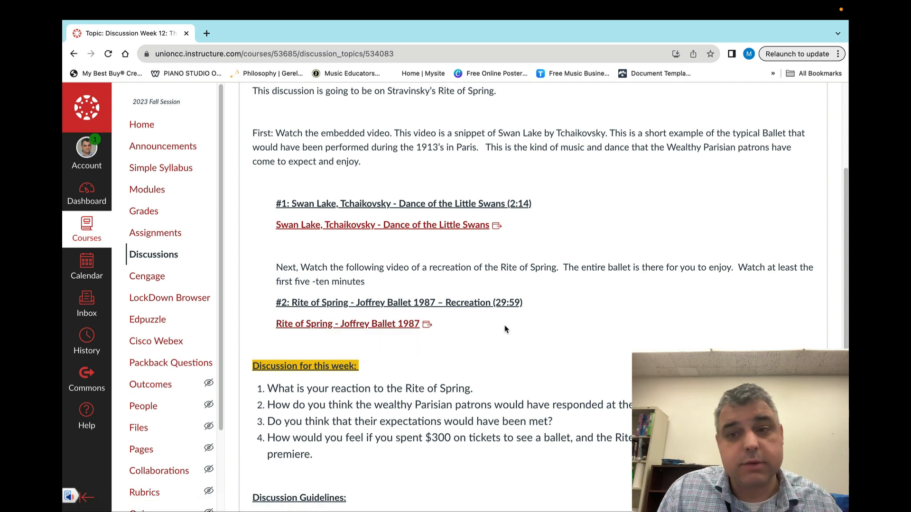
{"action": "mouse_move", "coordinate": [510, 322]}
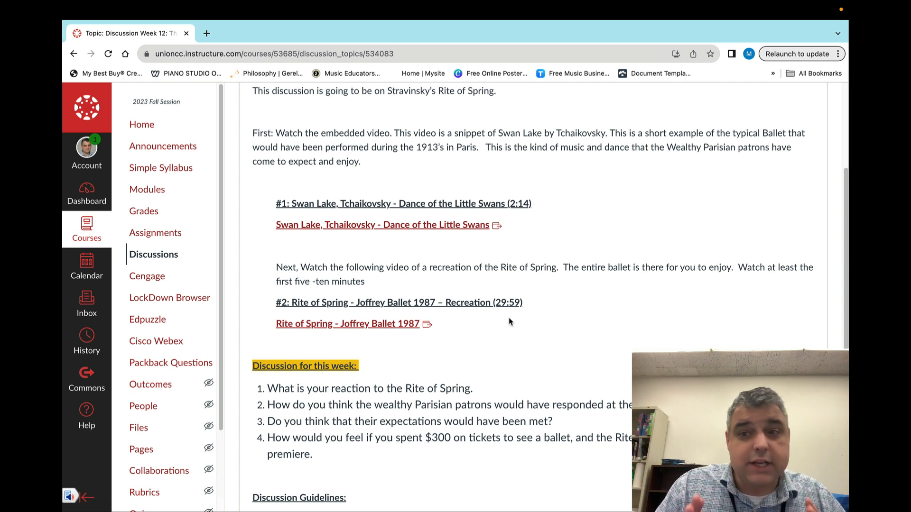
{"action": "mouse_move", "coordinate": [835, 161]}
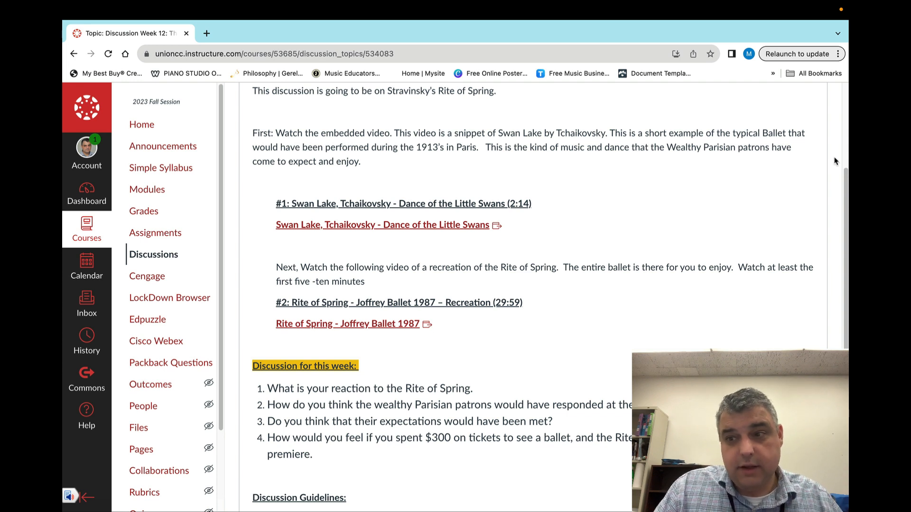
{"action": "mouse_move", "coordinate": [770, 201]}
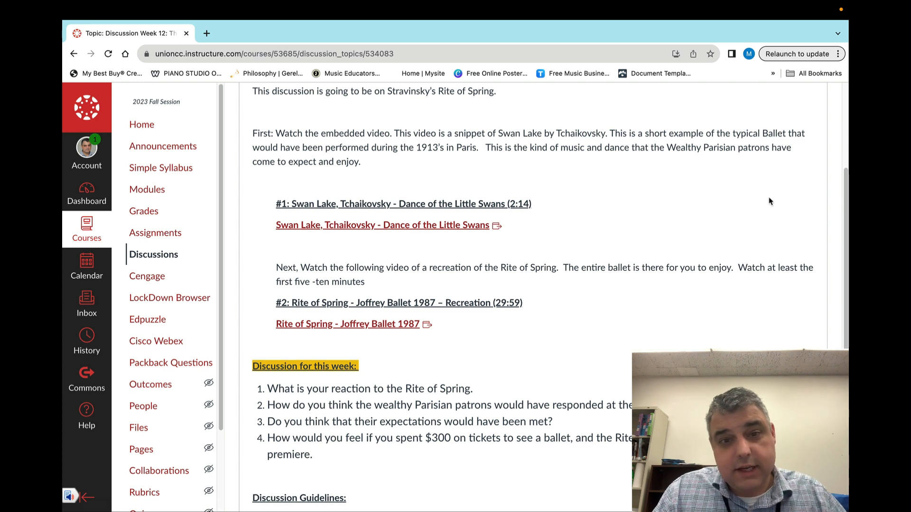
{"action": "mouse_move", "coordinate": [505, 324]}
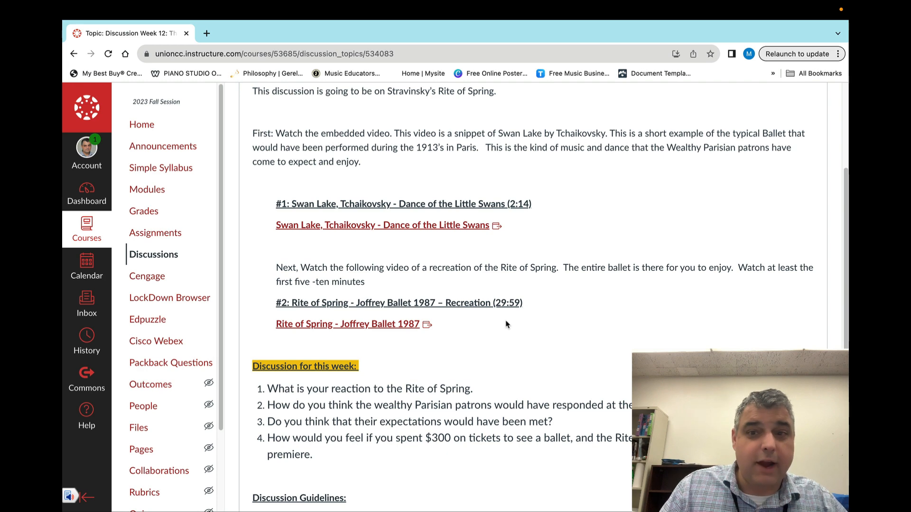
{"action": "mouse_move", "coordinate": [463, 199]}
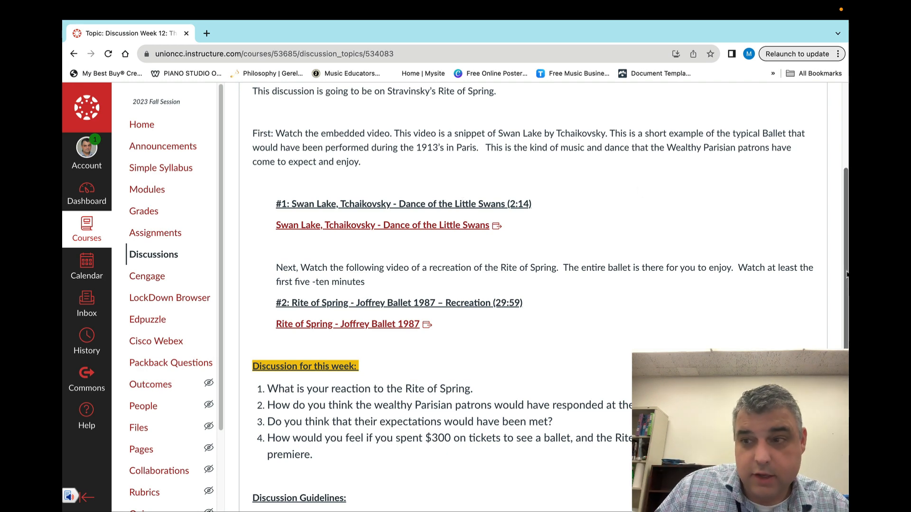
{"action": "scroll", "scroll_direction": "down", "scroll_amount": 3}
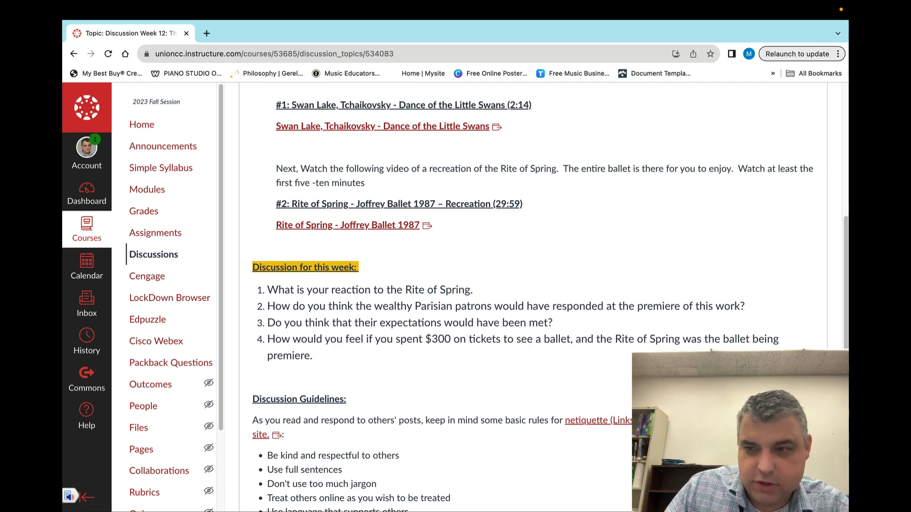
{"action": "scroll", "scroll_direction": "down", "scroll_amount": 3}
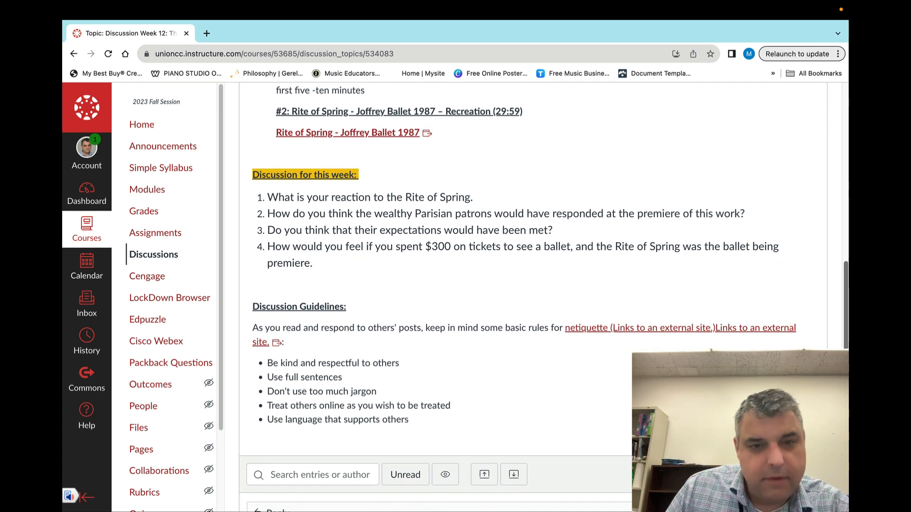